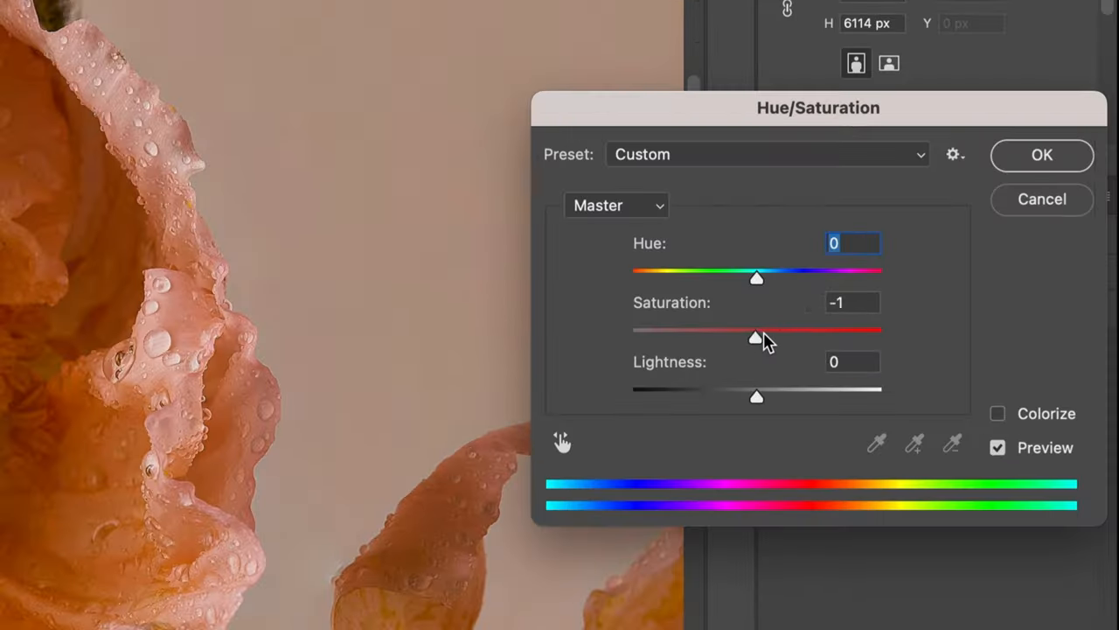
Step: Push the flower's hue warmer and raise its saturation in Hue/Saturation
{"action": "left_click_drag", "start_coordinate": [755, 337], "coordinate": [827, 337]}
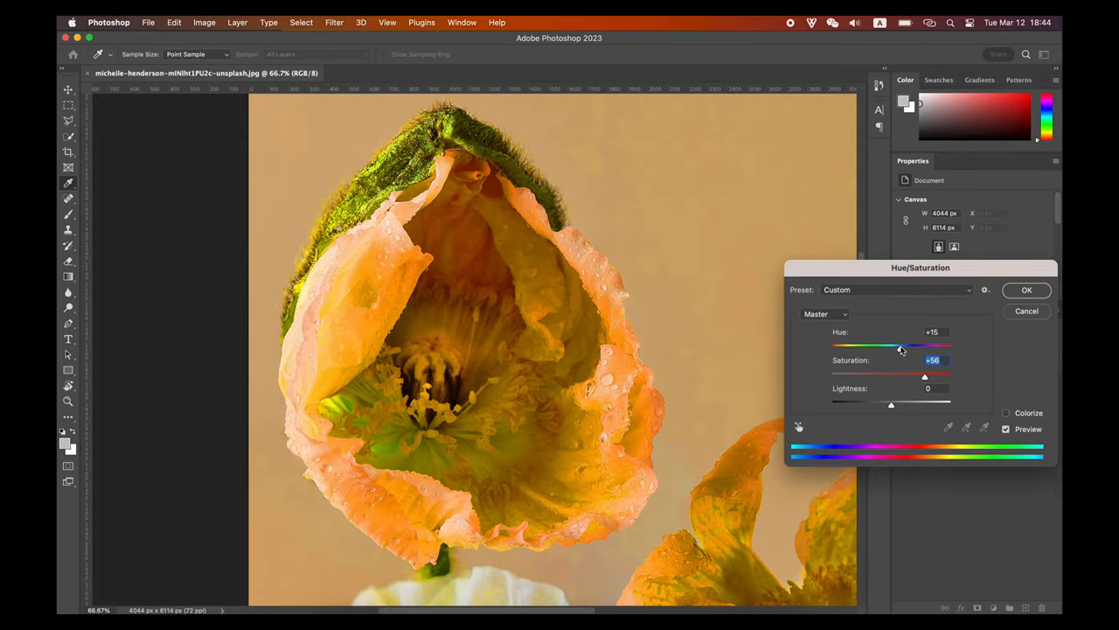
{"action": "left_click_drag", "start_coordinate": [924, 374], "coordinate": [909, 374]}
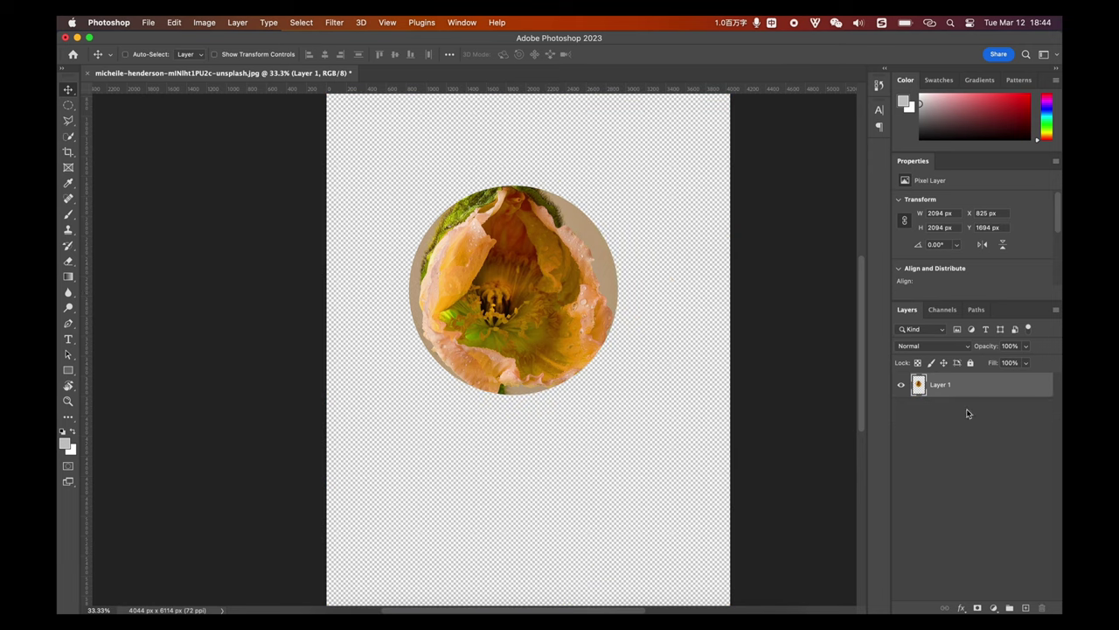
Step: Drag the circular flower cutout toward the upper middle of the transparent canvas
{"action": "left_click_drag", "start_coordinate": [510, 288], "coordinate": [525, 245]}
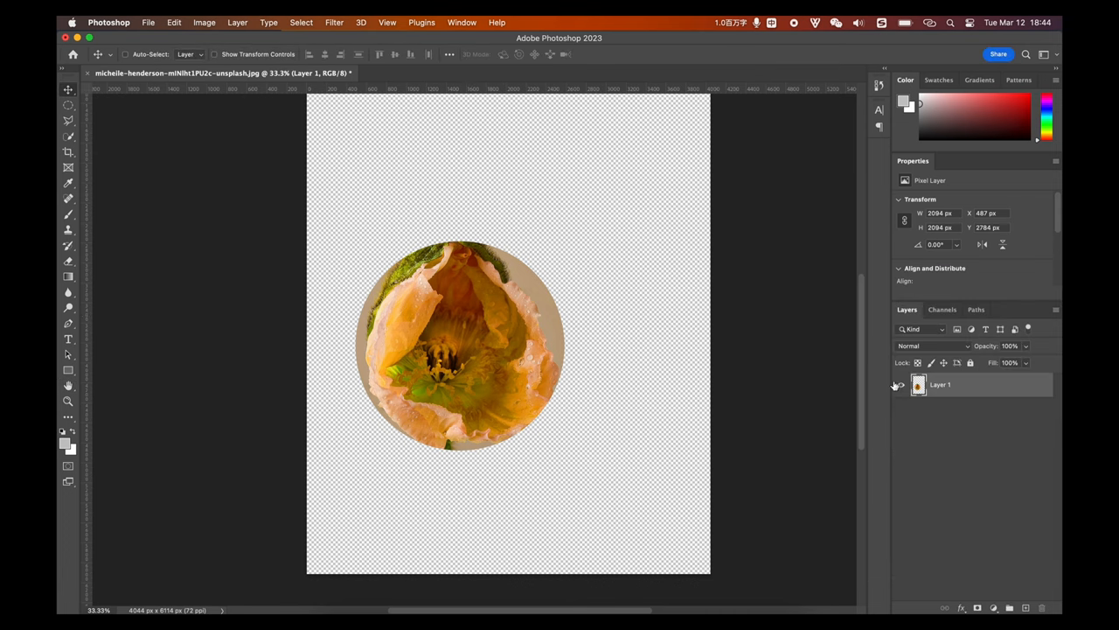
{"action": "left_click_drag", "start_coordinate": [459, 346], "coordinate": [509, 311]}
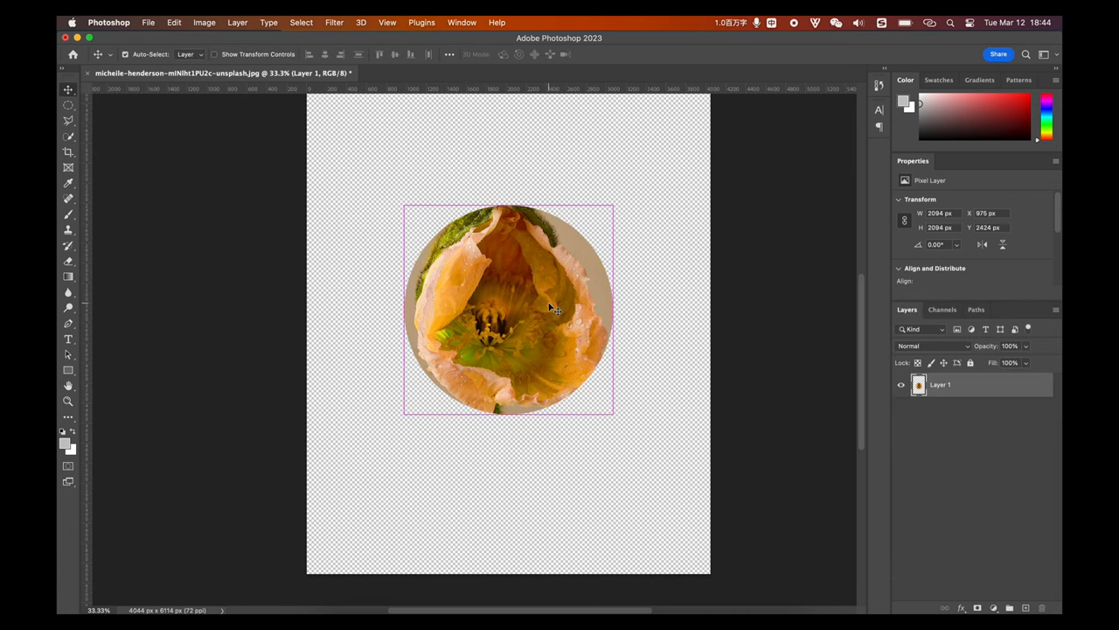
{"action": "left_click", "coordinate": [476, 21]}
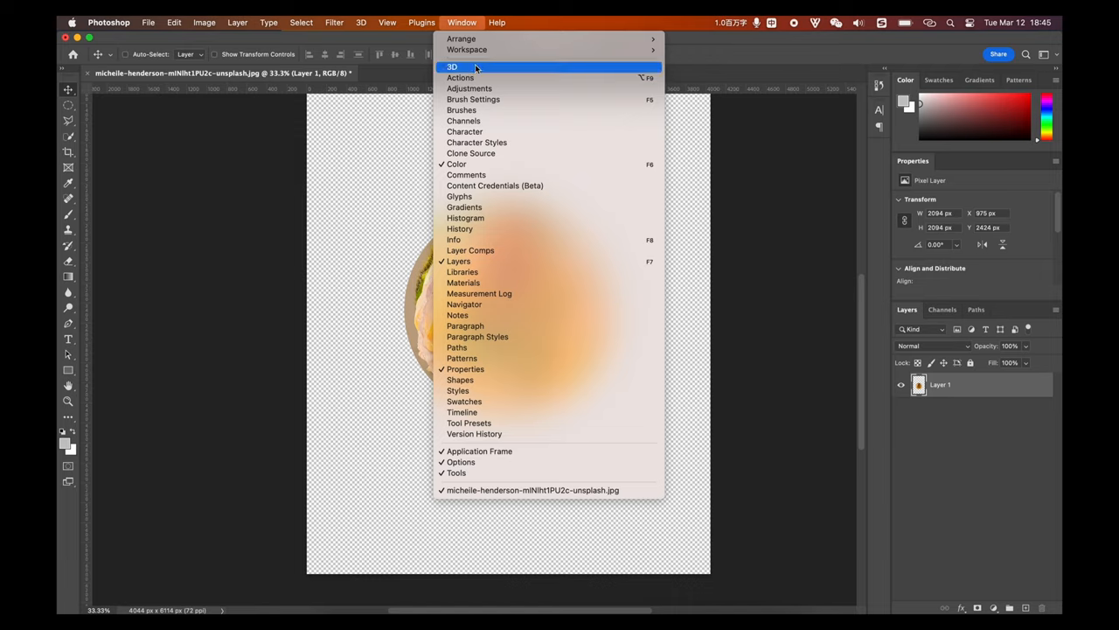
{"action": "mouse_move", "coordinate": [481, 374]}
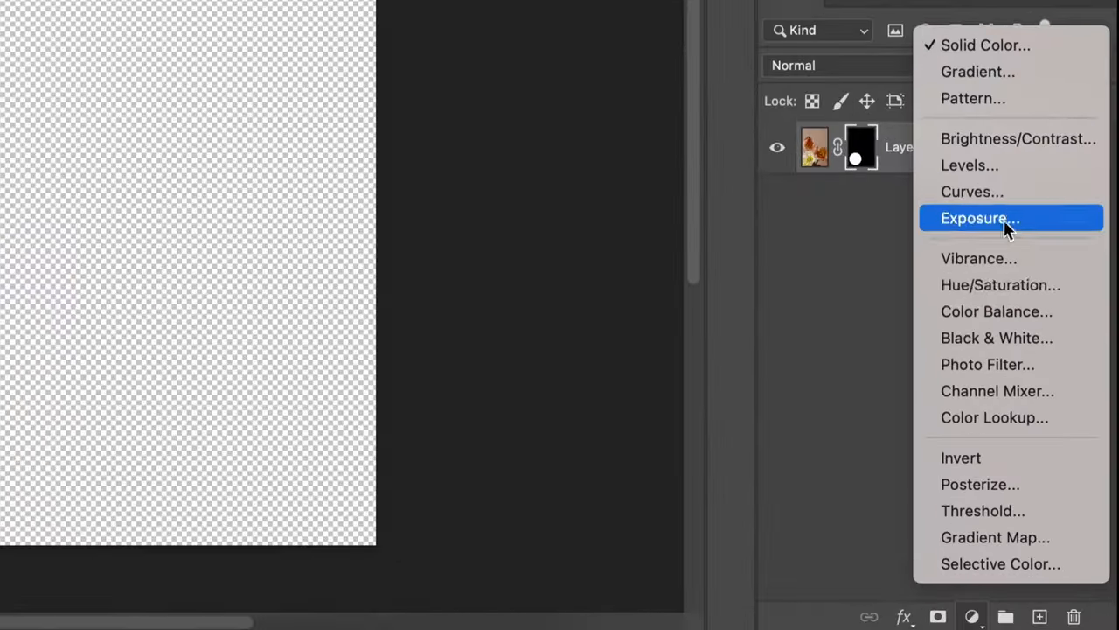
Step: Browse the adjustment layer menu before opening the snow scene's Background layer
{"action": "left_click", "coordinate": [1001, 283]}
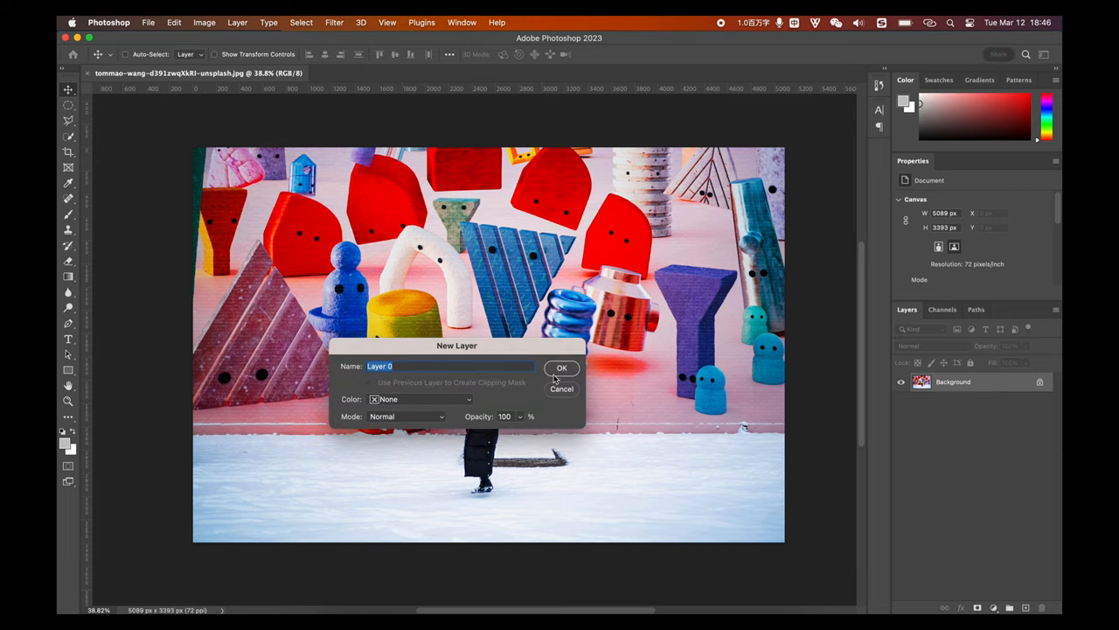
Step: Confirm the snow scene background as Layer 0, ready for a white layer mask
{"action": "left_click", "coordinate": [561, 367]}
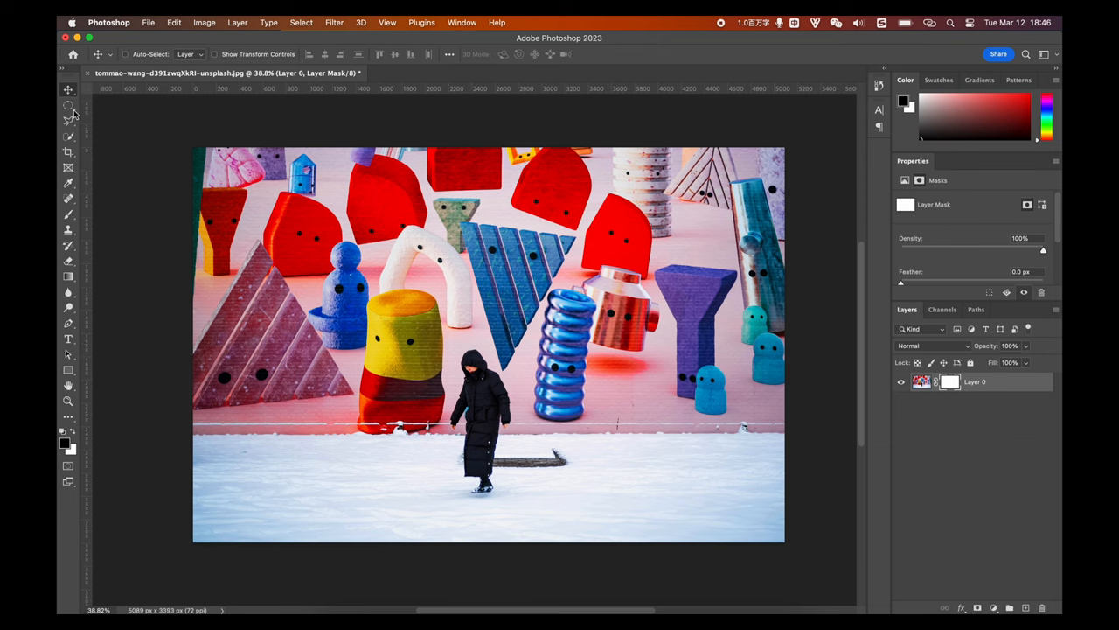
{"action": "left_click", "coordinate": [40, 105]}
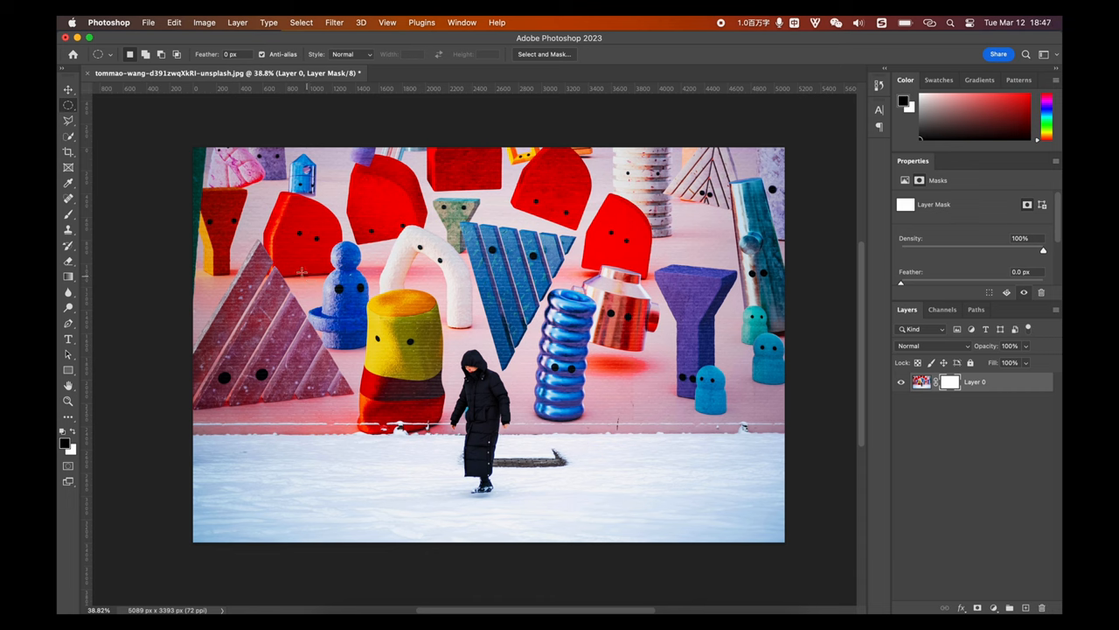
Step: Paint black on the mask to hide a round patch and an S-shaped band, then nudge the scene sideways
{"action": "left_click_drag", "start_coordinate": [301, 271], "coordinate": [398, 376]}
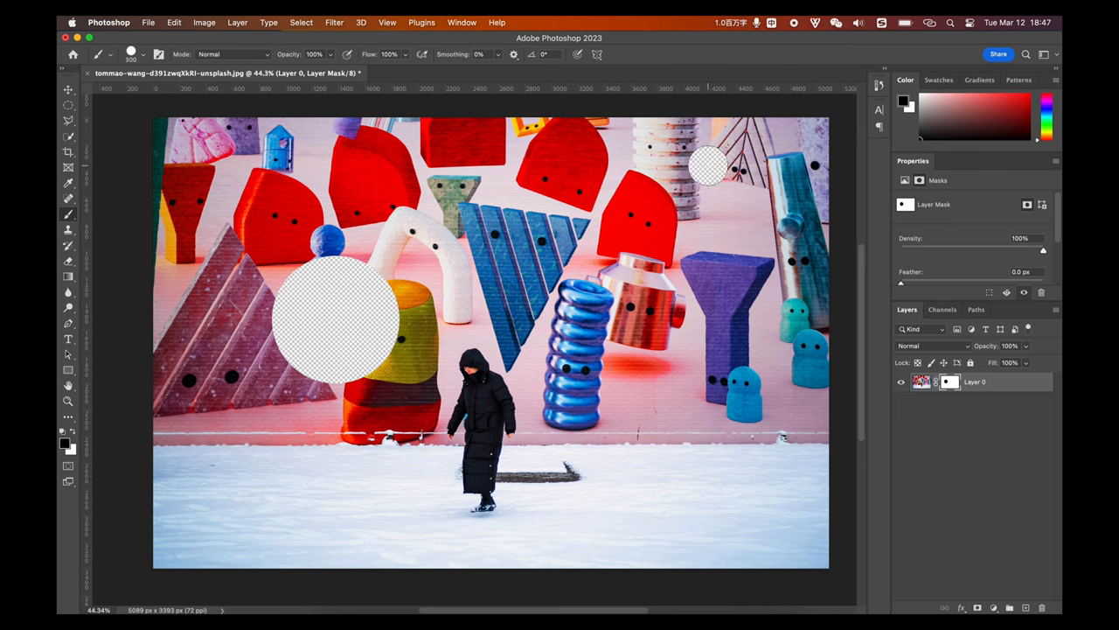
{"action": "left_click_drag", "start_coordinate": [709, 166], "coordinate": [651, 498]}
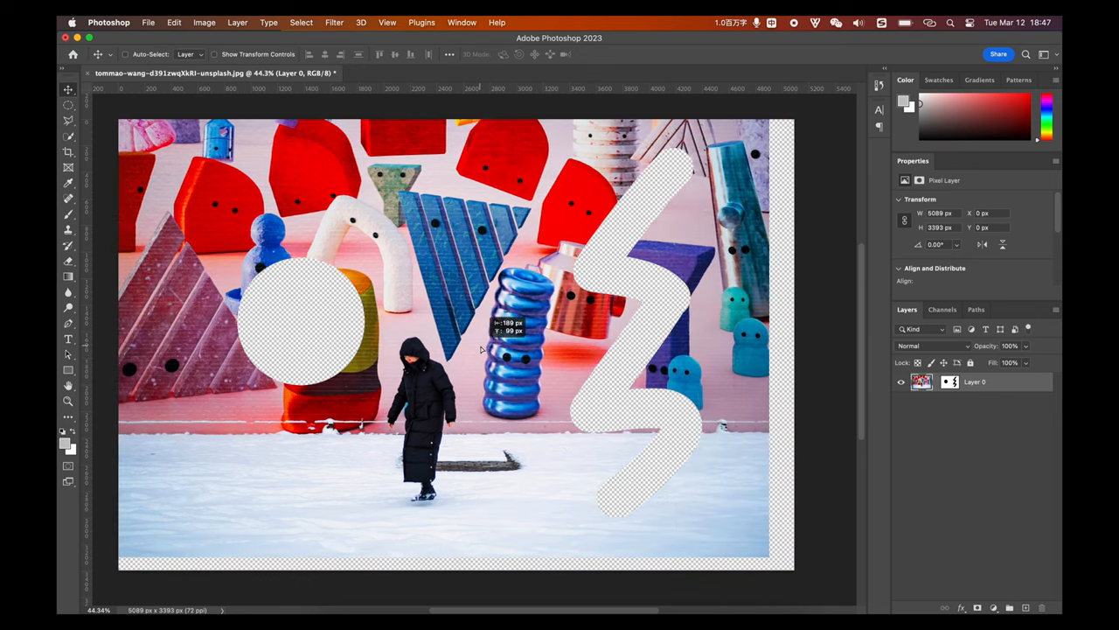
{"action": "left_click_drag", "start_coordinate": [476, 341], "coordinate": [525, 346]}
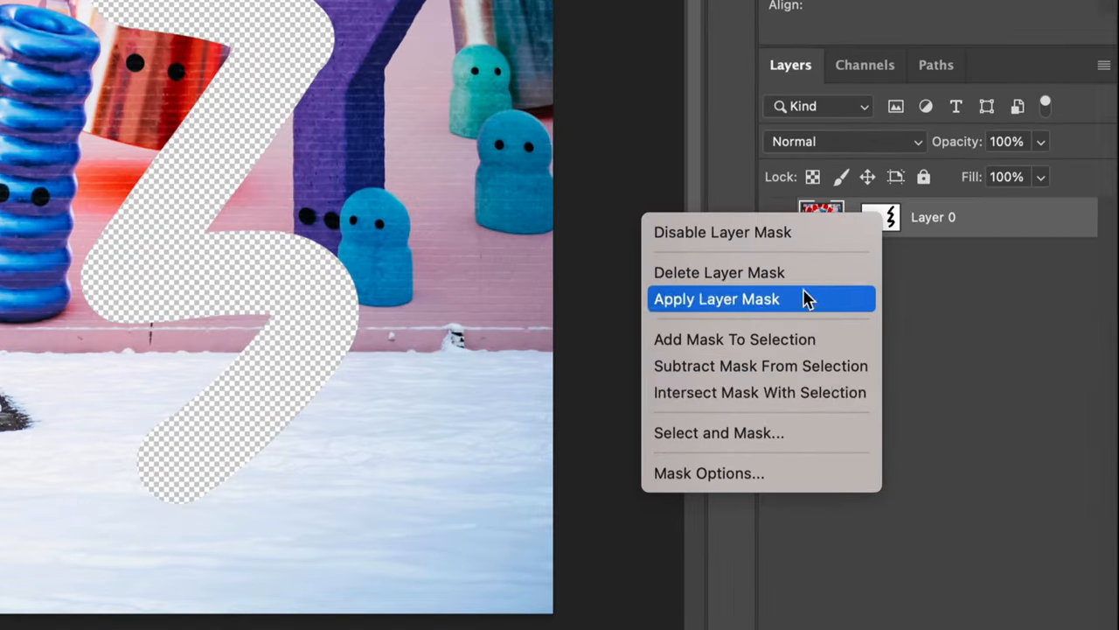
{"action": "mouse_move", "coordinate": [755, 327]}
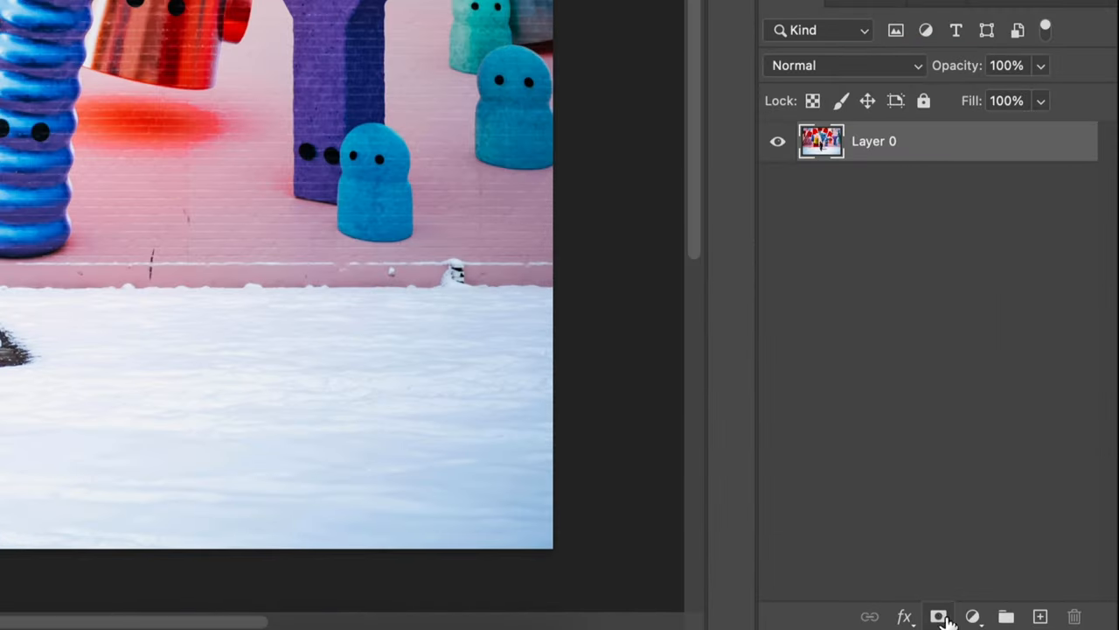
Step: Alt-add a black layer mask to Layer 0 that hides the whole snow scene
{"action": "left_click", "coordinate": [941, 615]}
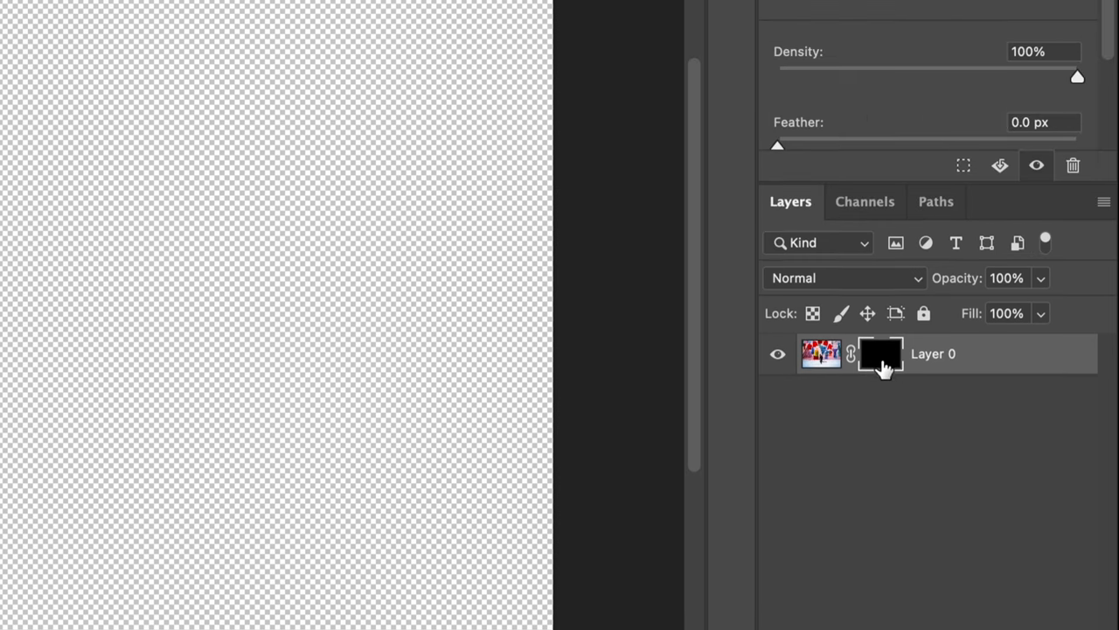
{"action": "mouse_move", "coordinate": [885, 367]}
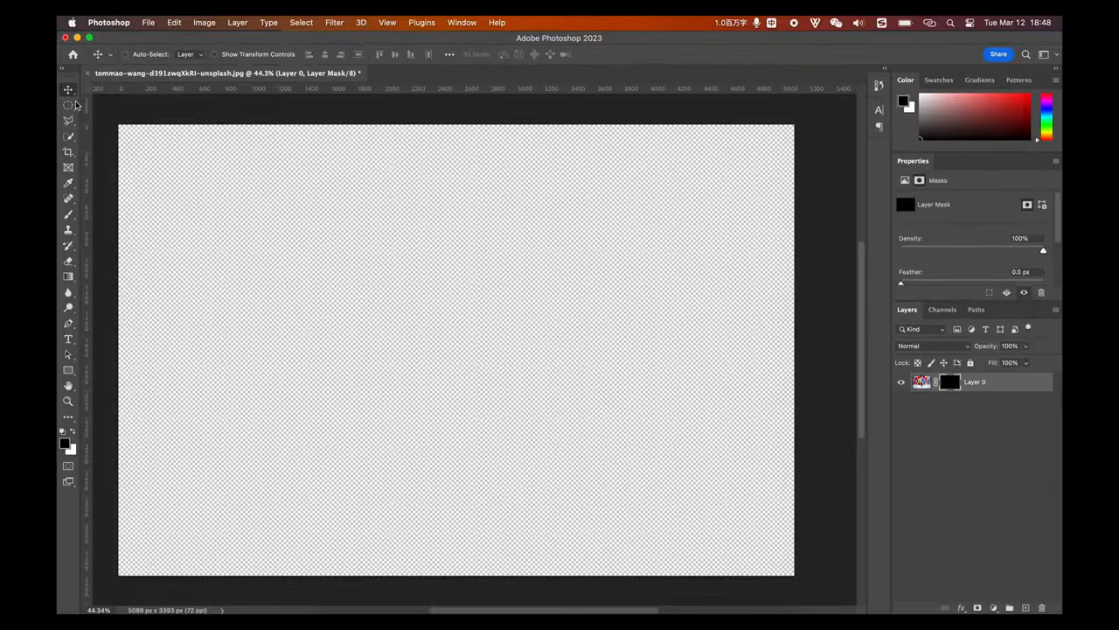
Step: Drag a white-to-black gradient across Layer 0's mask so the scene fades out to the right
{"action": "left_click", "coordinate": [63, 104]}
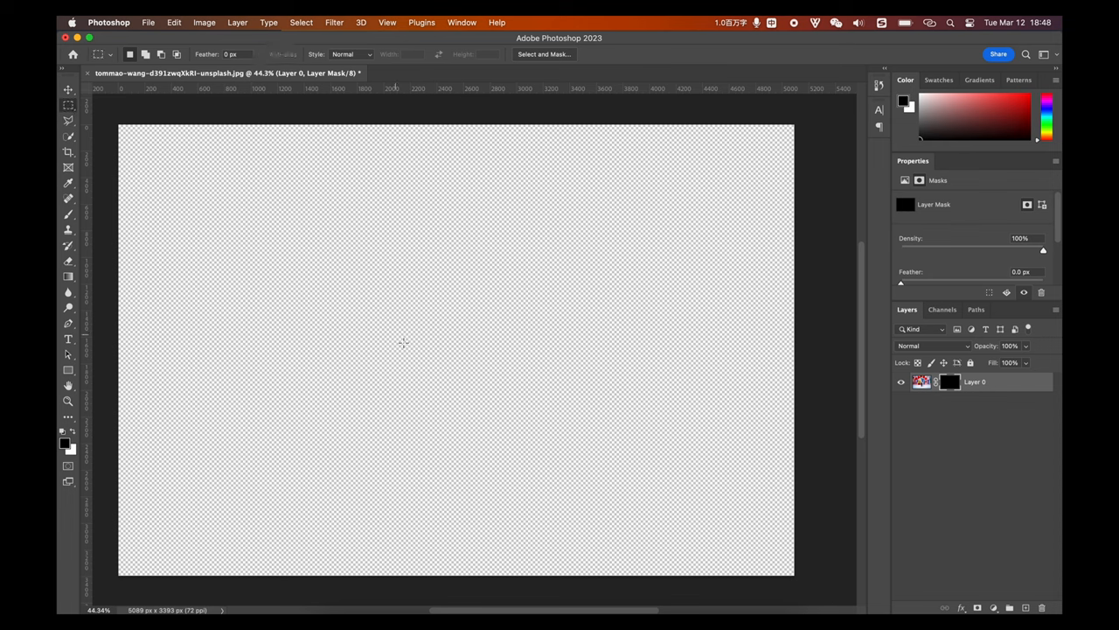
{"action": "left_click_drag", "start_coordinate": [399, 325], "coordinate": [553, 491]}
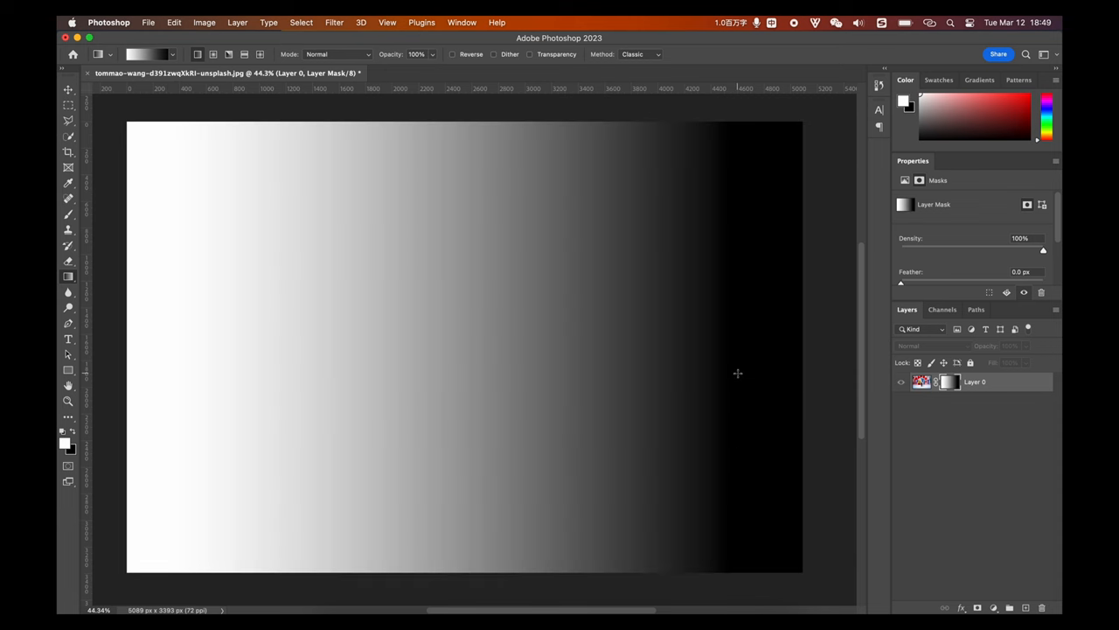
{"action": "mouse_move", "coordinate": [364, 350]}
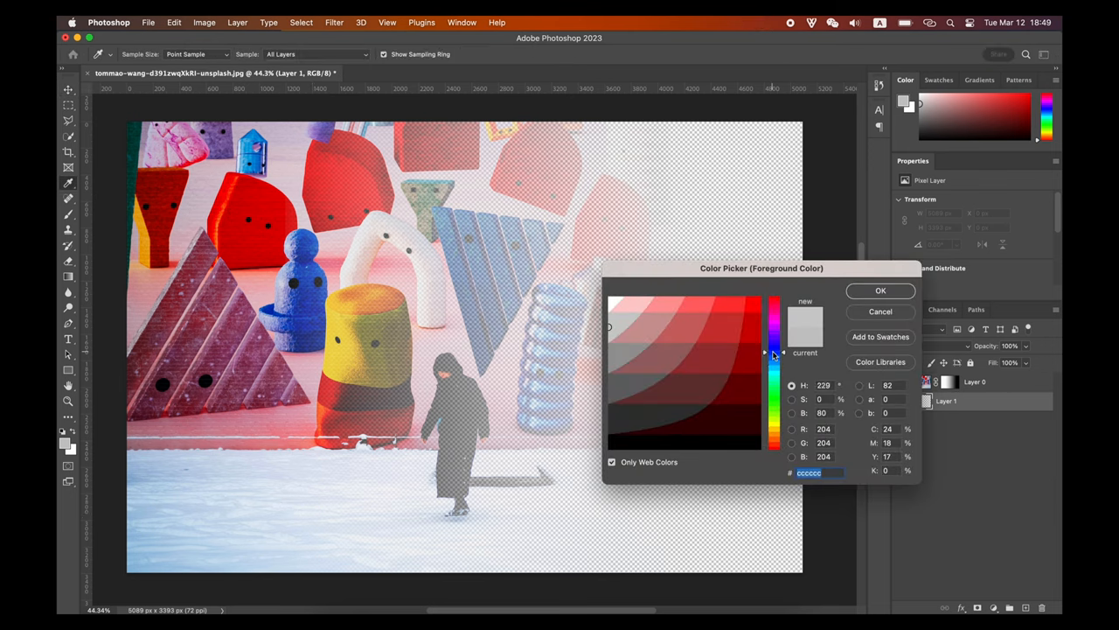
Step: Choose a light grey foreground colour in the Color Picker for the new layer
{"action": "left_click", "coordinate": [882, 290]}
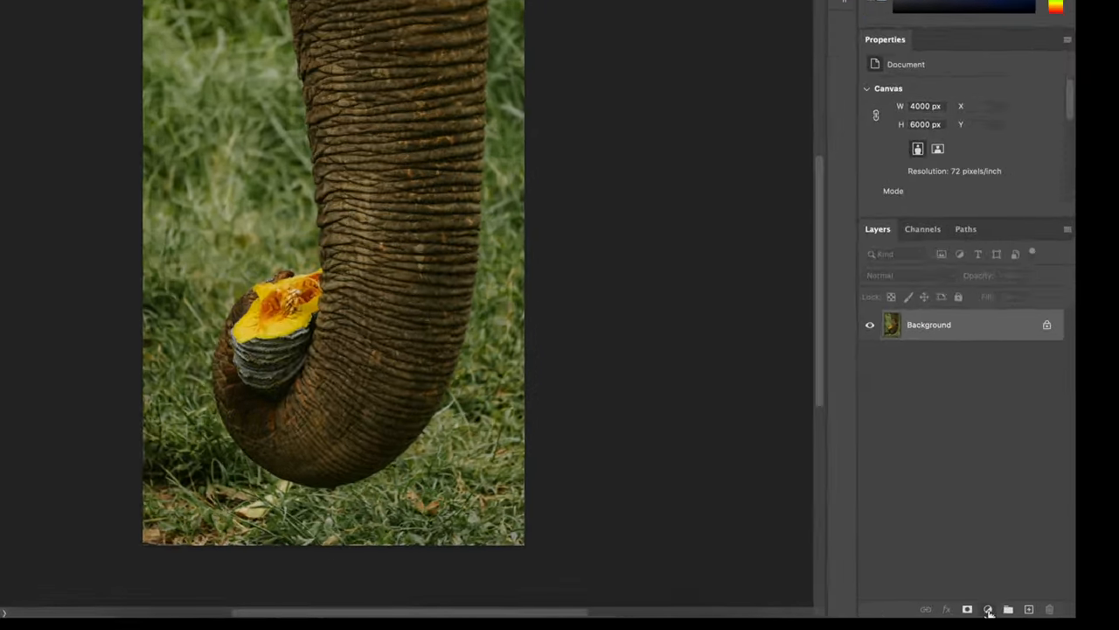
Step: Add a Black & White adjustment layer above the elephant photo, turning it greyscale
{"action": "left_click", "coordinate": [992, 608]}
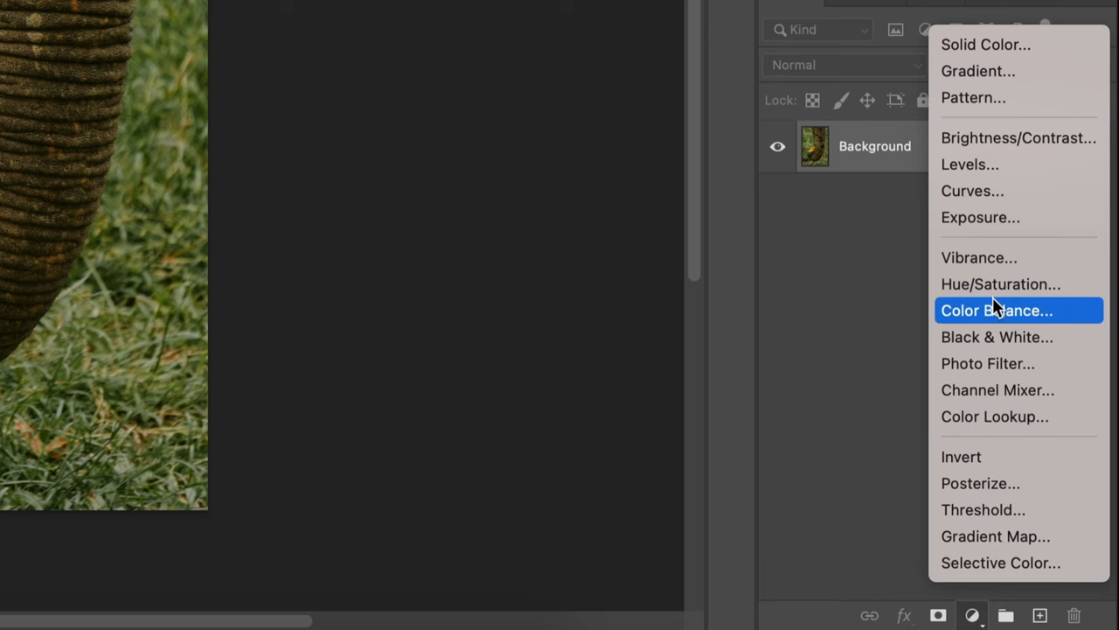
{"action": "left_click", "coordinate": [996, 335]}
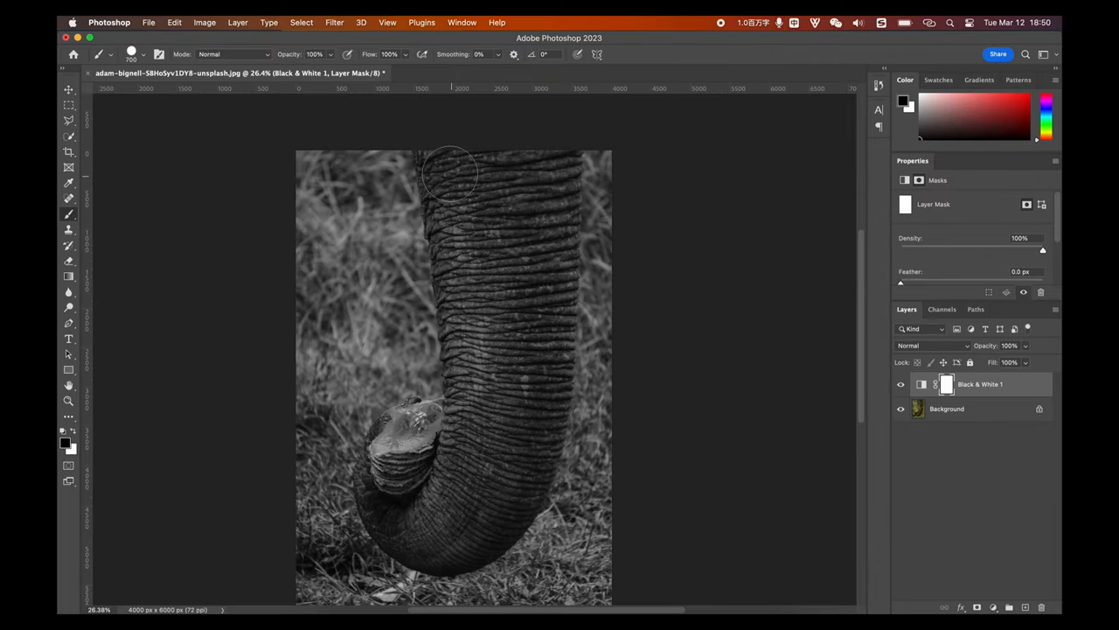
Step: Paint black on the Black & White mask over the trunk and pumpkin to restore their colour
{"action": "left_click_drag", "start_coordinate": [446, 166], "coordinate": [446, 428]}
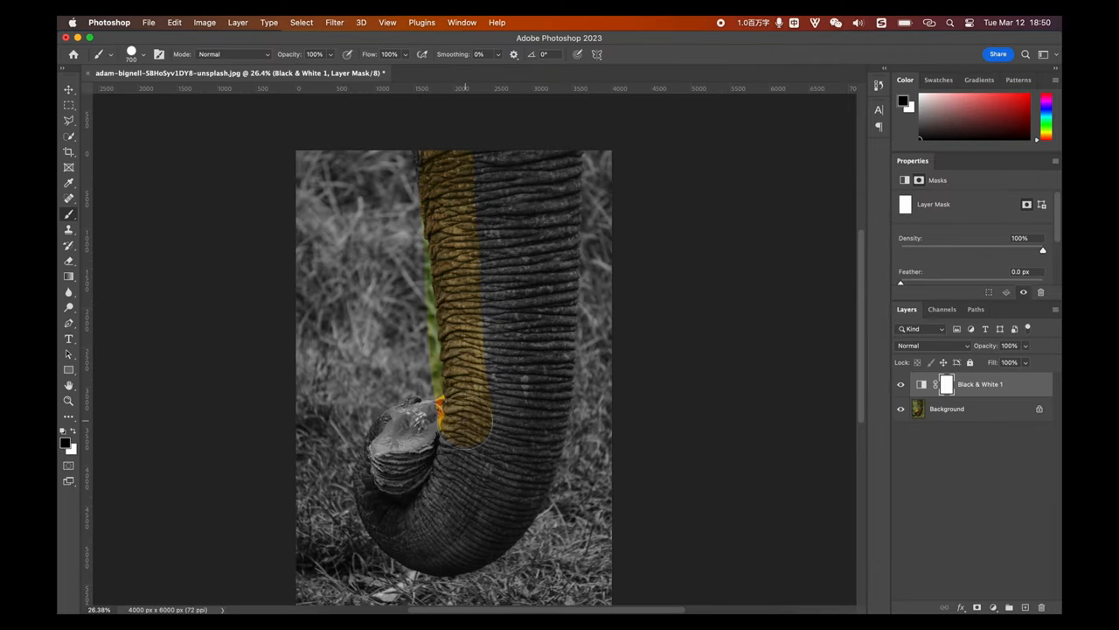
{"action": "left_click_drag", "start_coordinate": [429, 420], "coordinate": [437, 525]}
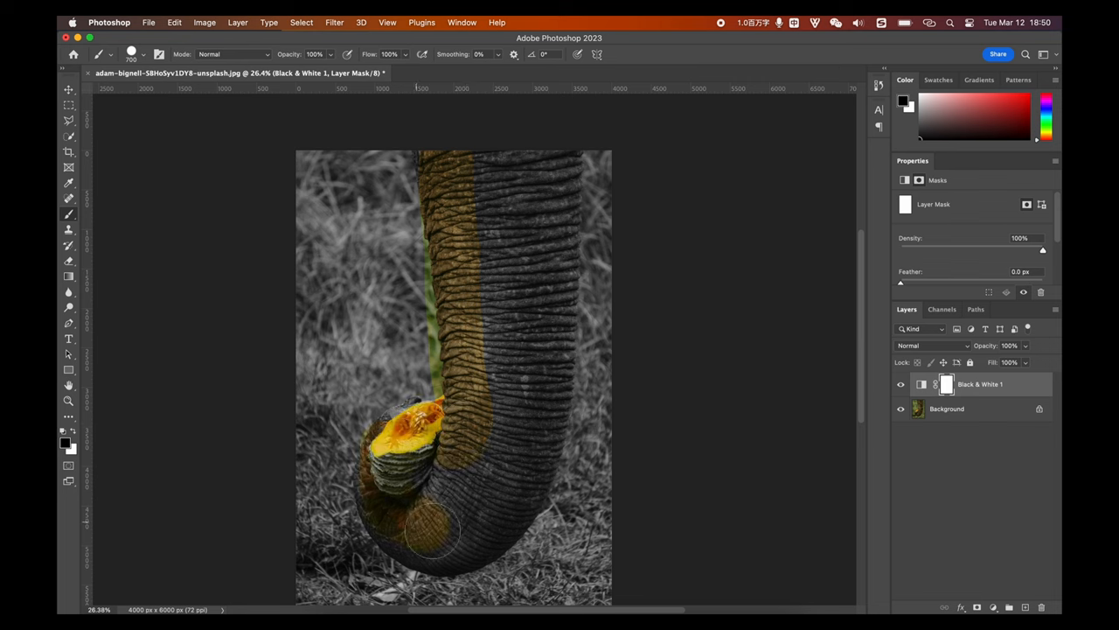
{"action": "left_click_drag", "start_coordinate": [438, 533], "coordinate": [498, 472]}
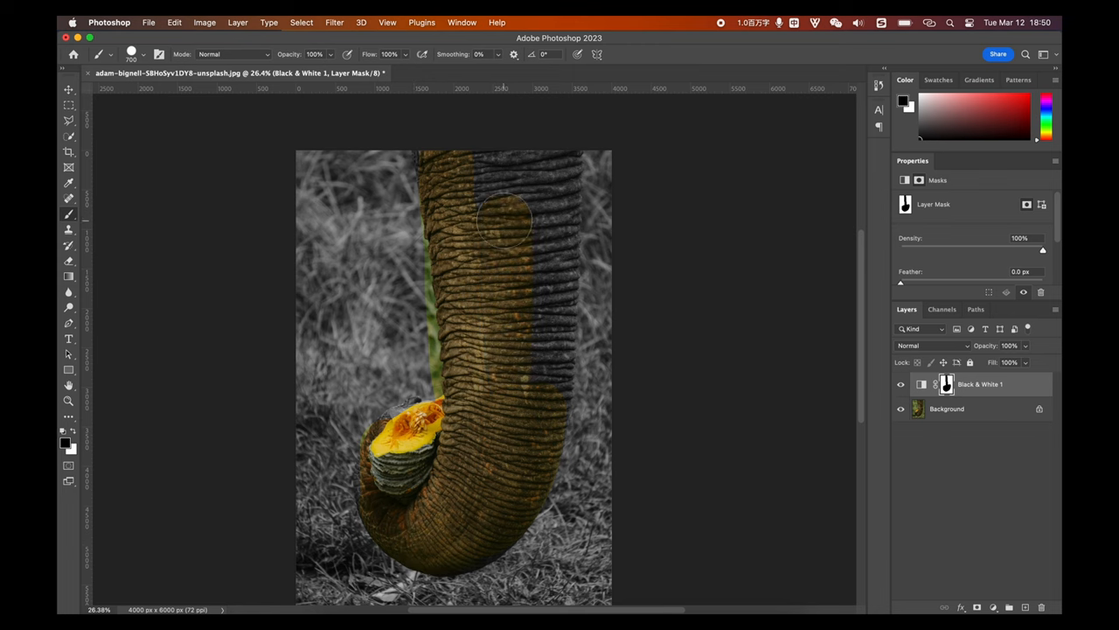
{"action": "left_click_drag", "start_coordinate": [507, 218], "coordinate": [559, 156]}
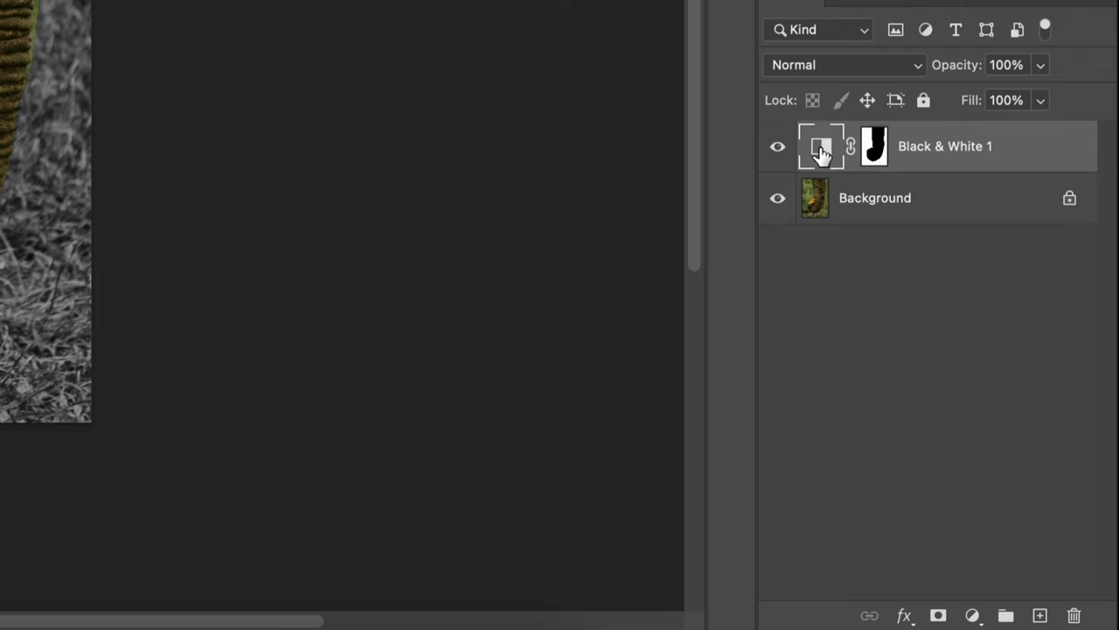
{"action": "double_click", "coordinate": [820, 147]}
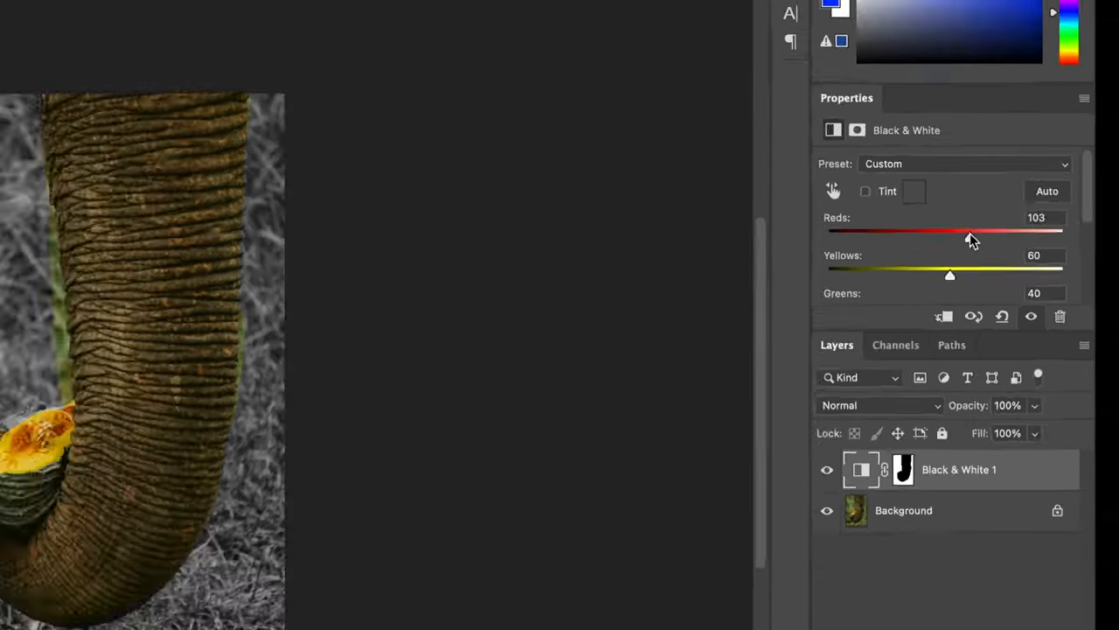